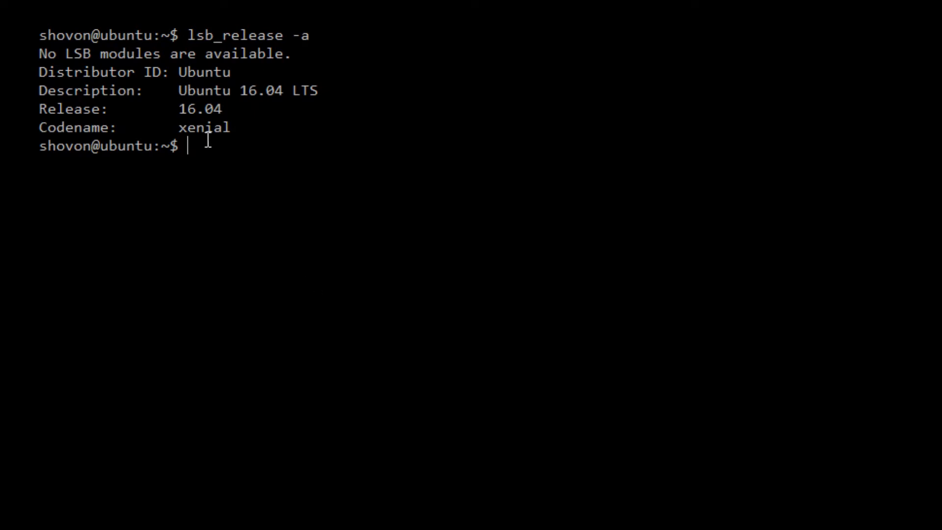
# Highlight the lsb_release output line confirming Ubuntu 16.04 LTS (xenial).
pyautogui.moveTo(176, 90); pyautogui.dragTo(321, 91)
pyautogui.write('sudo apt ins')
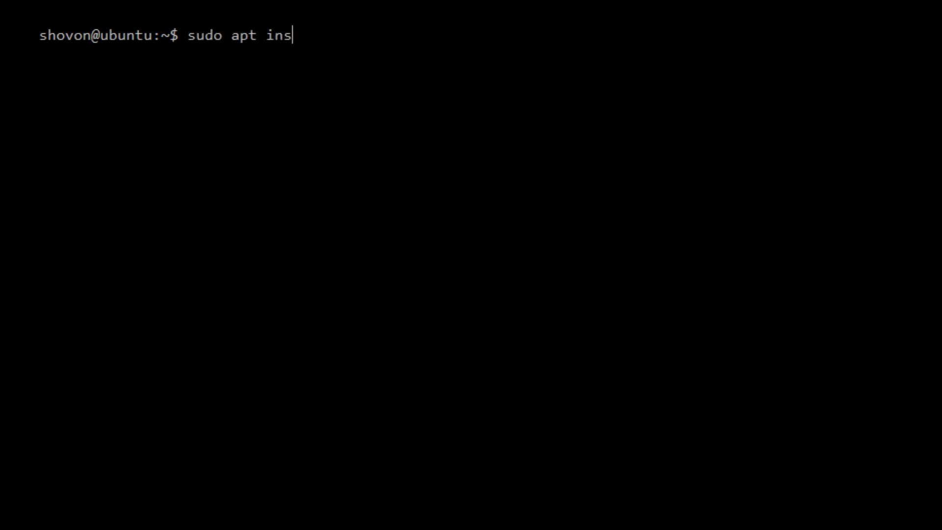
# Run 'sudo apt install lxc lxd -y' to install the LXC and LXD packages.
pyautogui.write('tall lxc')
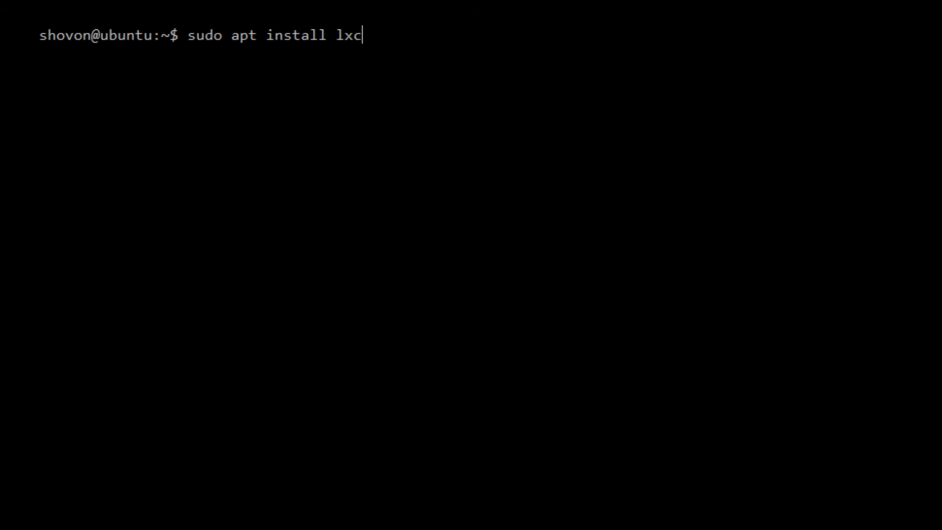
pyautogui.write('lxd -')
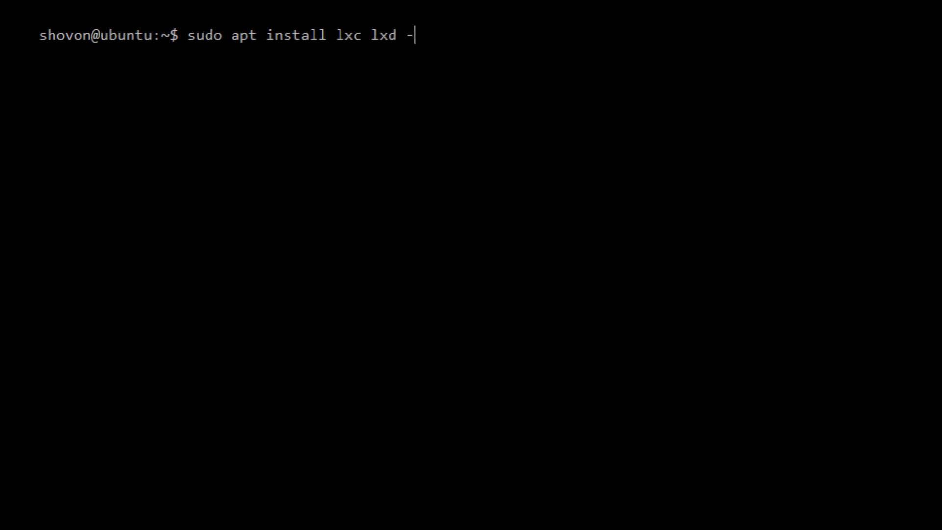
pyautogui.write('sudo lxc version')
pyautogui.press('Return')
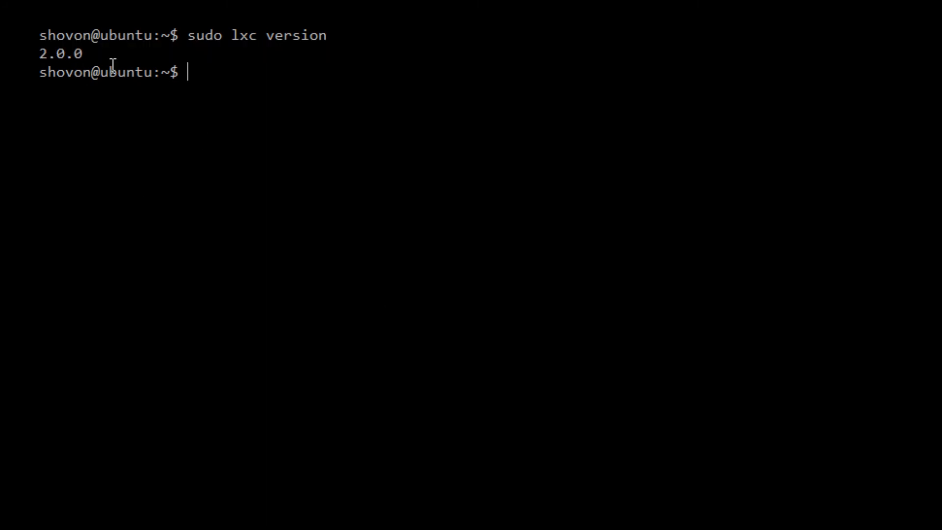
pyautogui.moveTo(285, 145)
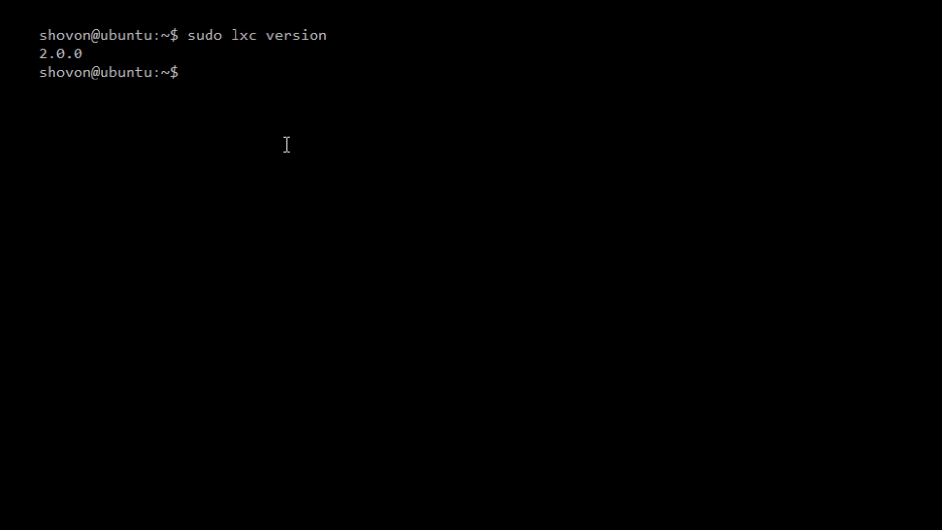